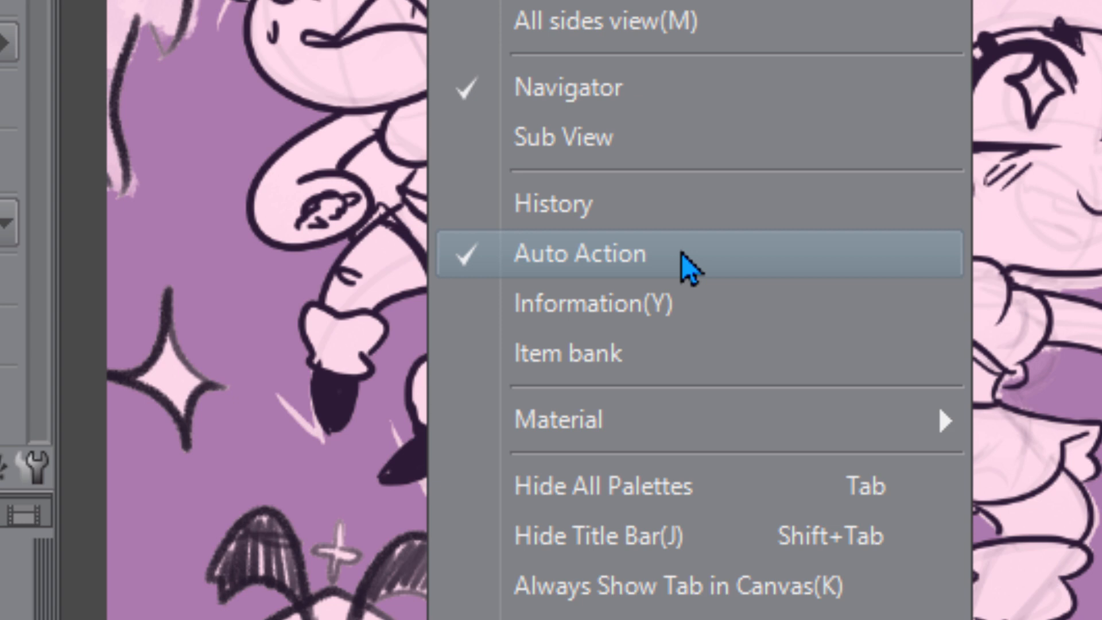
# Step: Show the Auto Action palette from the Window menu and scroll through the Default set
pyautogui.click(578, 253)
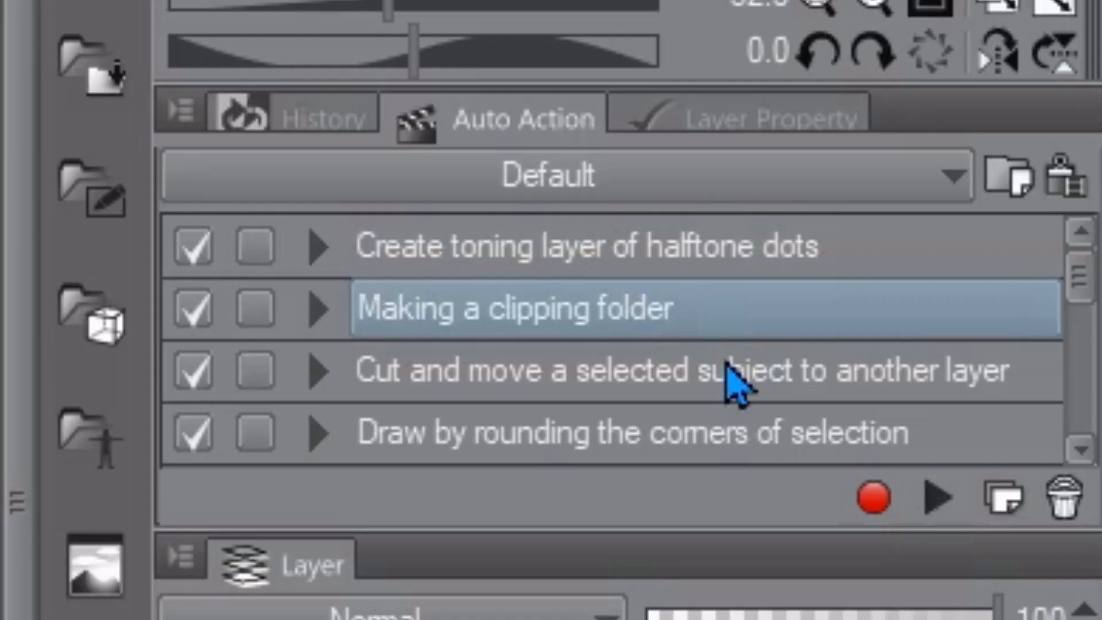
pyautogui.scroll(-3)
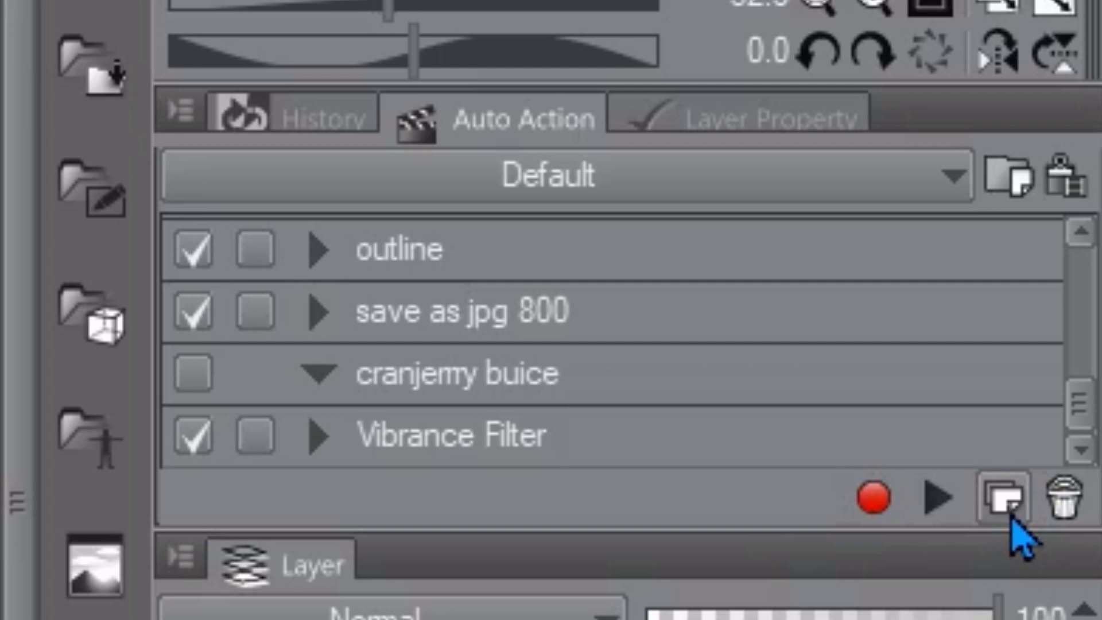
# Step: Duplicate an existing action and rename the copy 'Get Ready for Inking'
pyautogui.click(1002, 499)
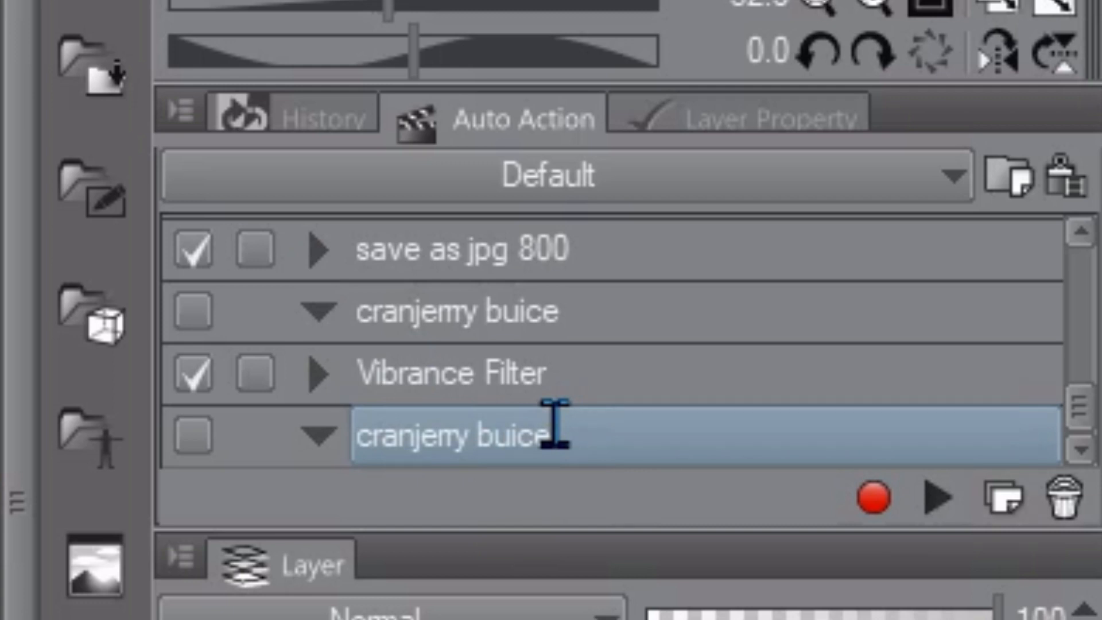
pyautogui.write('Get Ready for Inking')
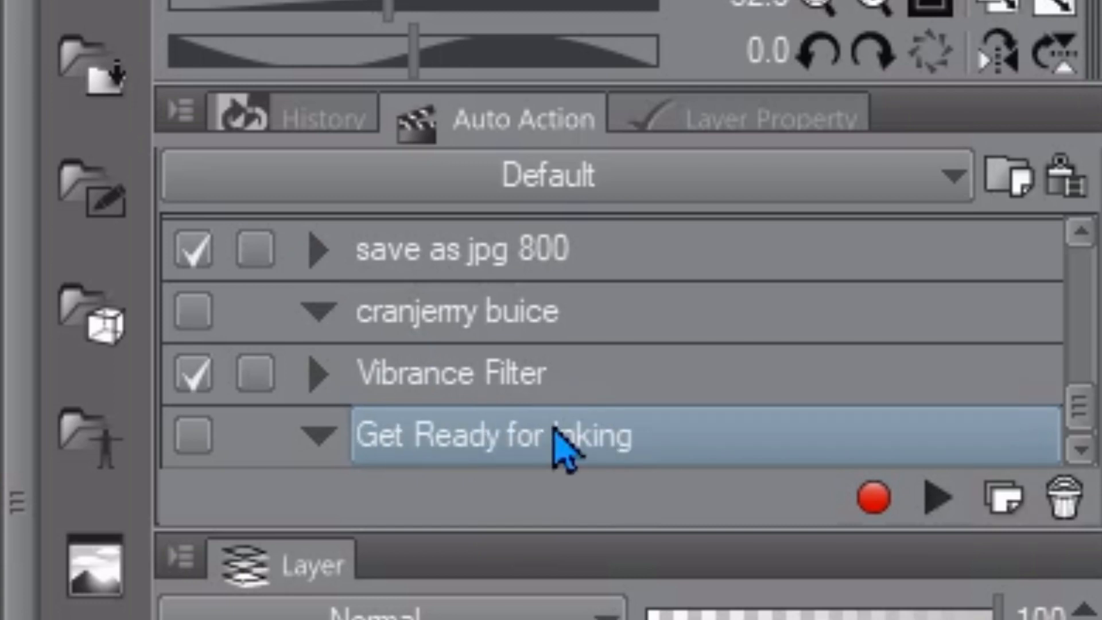
pyautogui.moveTo(580, 436)
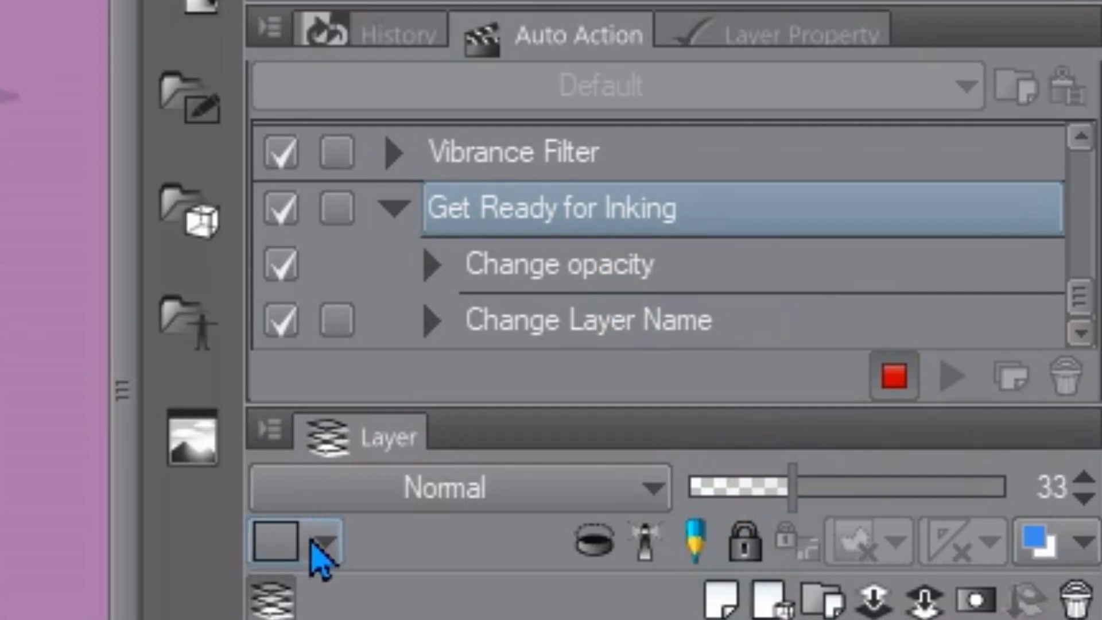
# Step: Give the layer a custom palette colour via Use other color, then stop recording the action
pyautogui.click(321, 541)
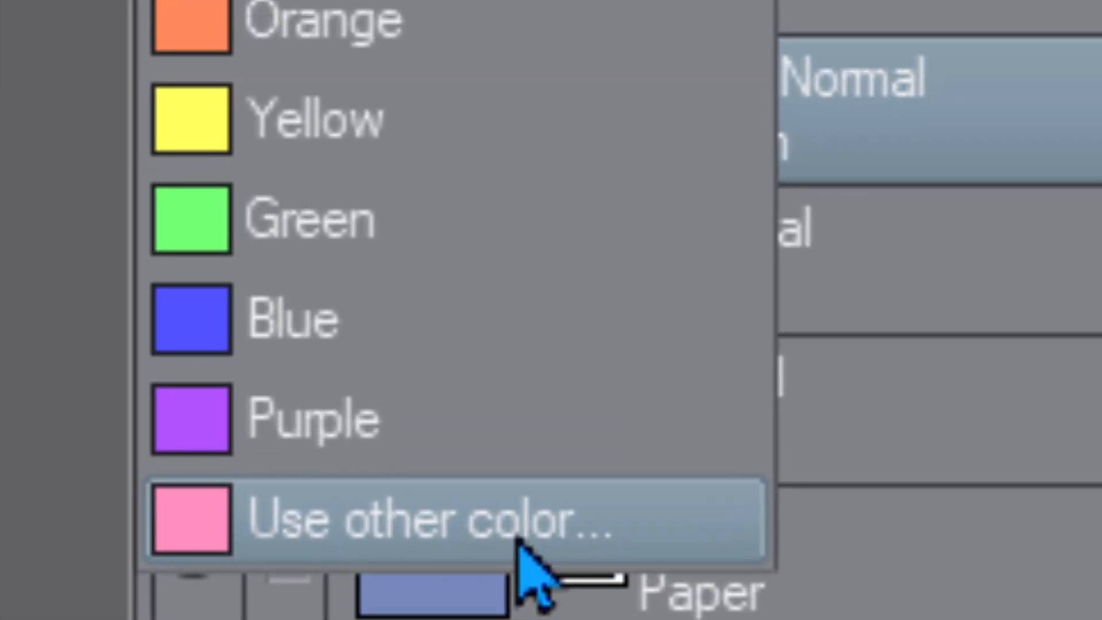
pyautogui.click(450, 520)
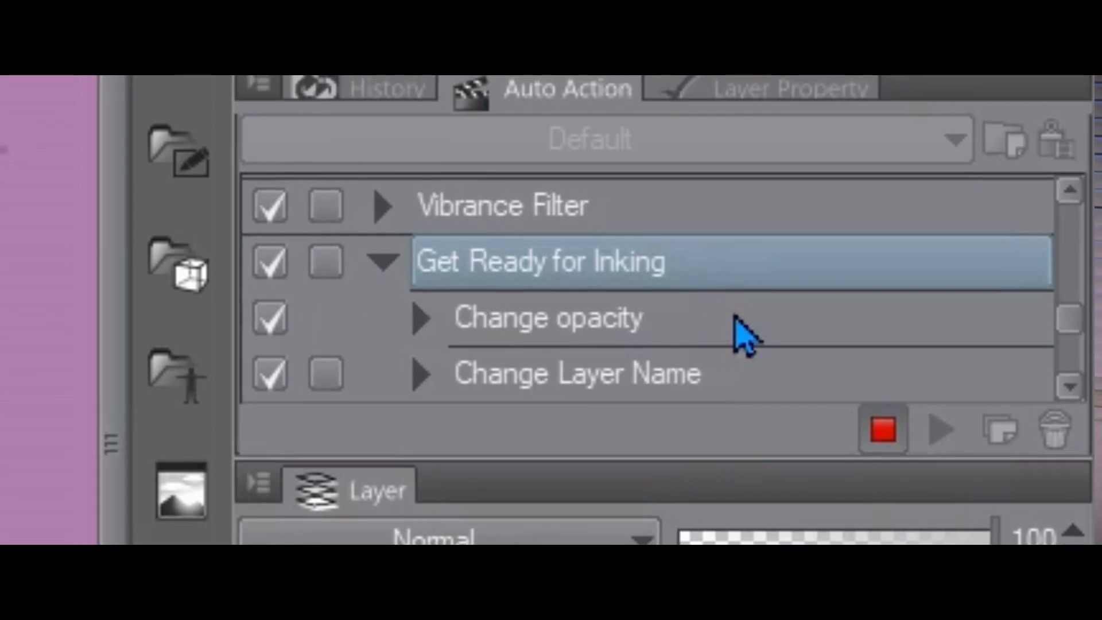
pyautogui.scroll(-3)
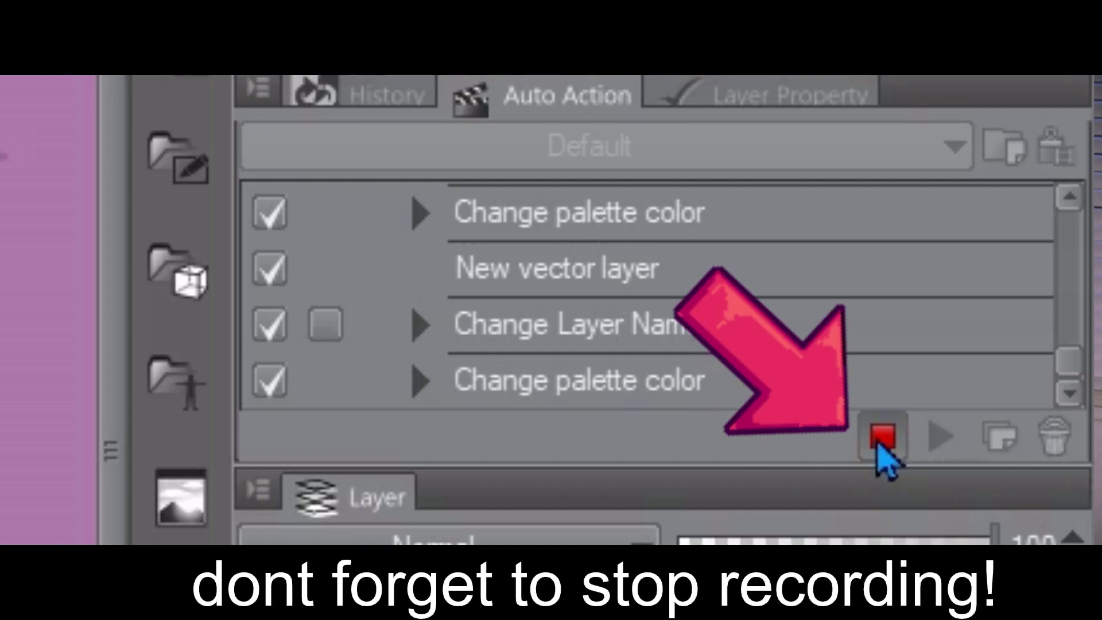
pyautogui.click(880, 437)
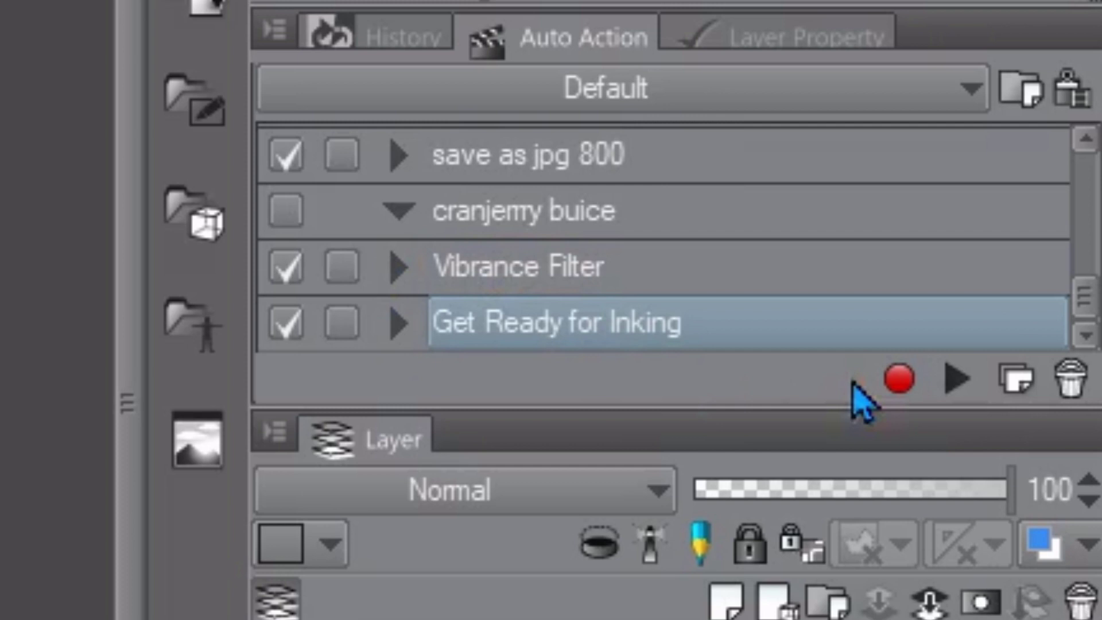
pyautogui.moveTo(954, 378)
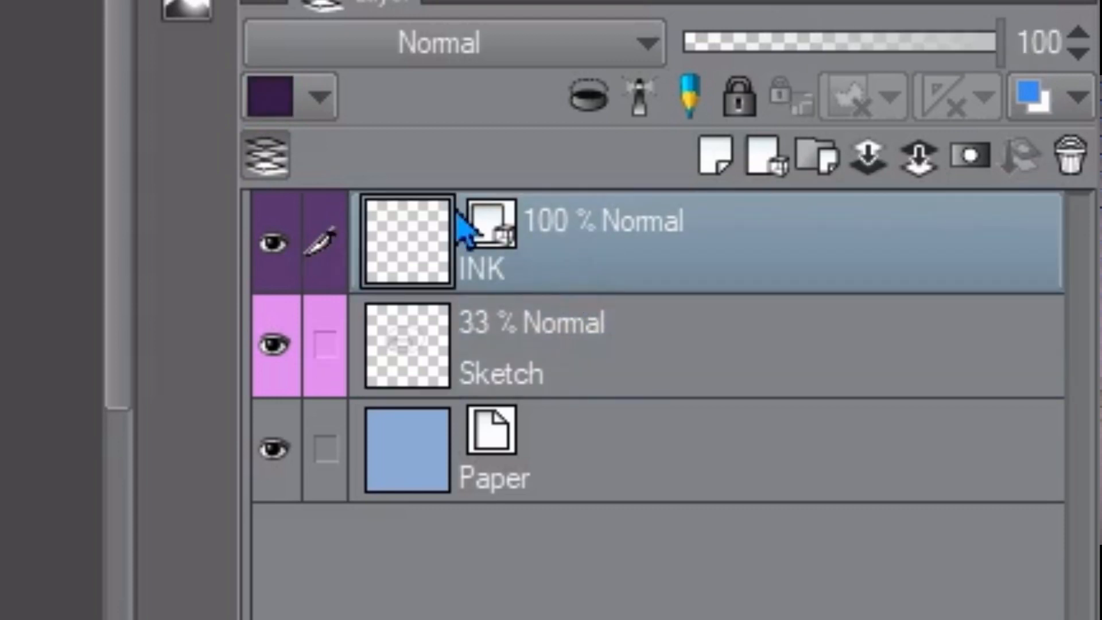
pyautogui.moveTo(463, 242)
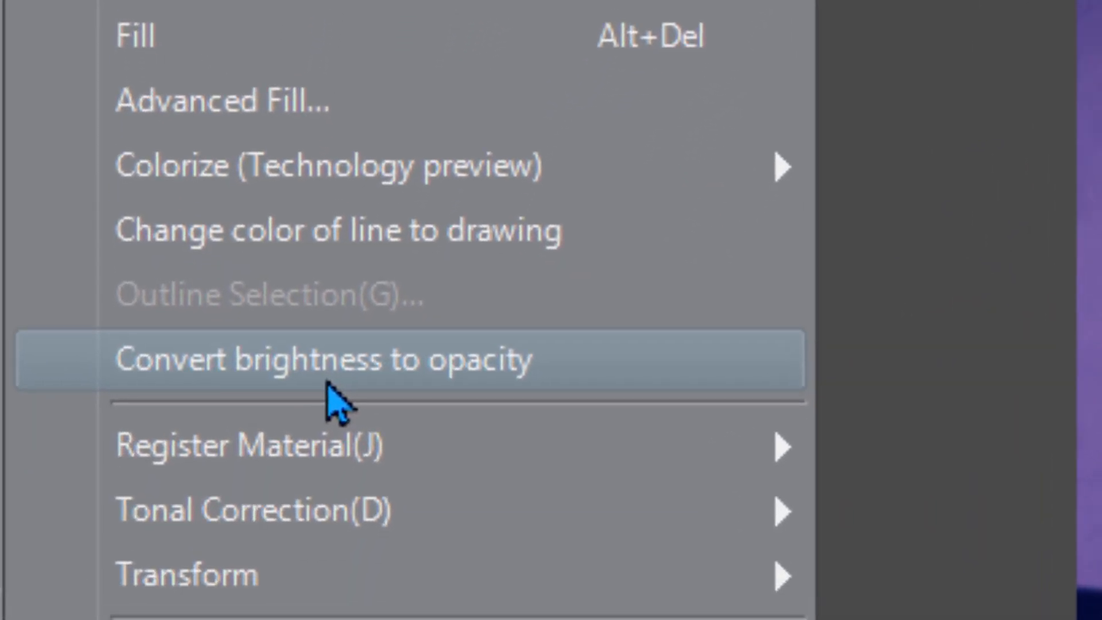
# Step: Convert the photo layer's brightness to transparency and create a selection from its contents
pyautogui.click(323, 361)
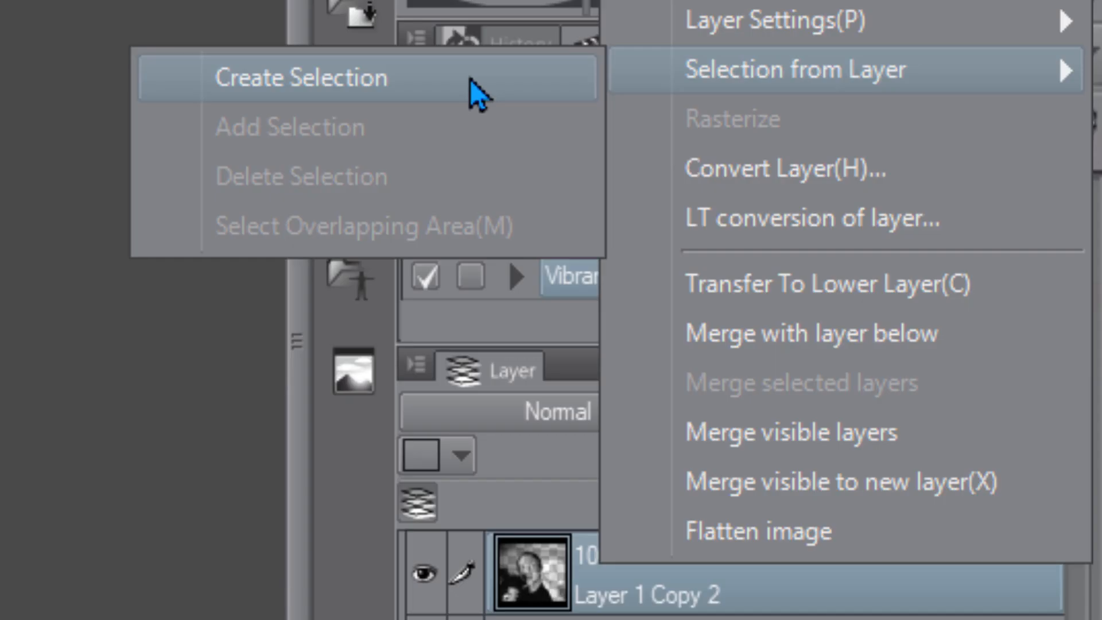
pyautogui.click(302, 77)
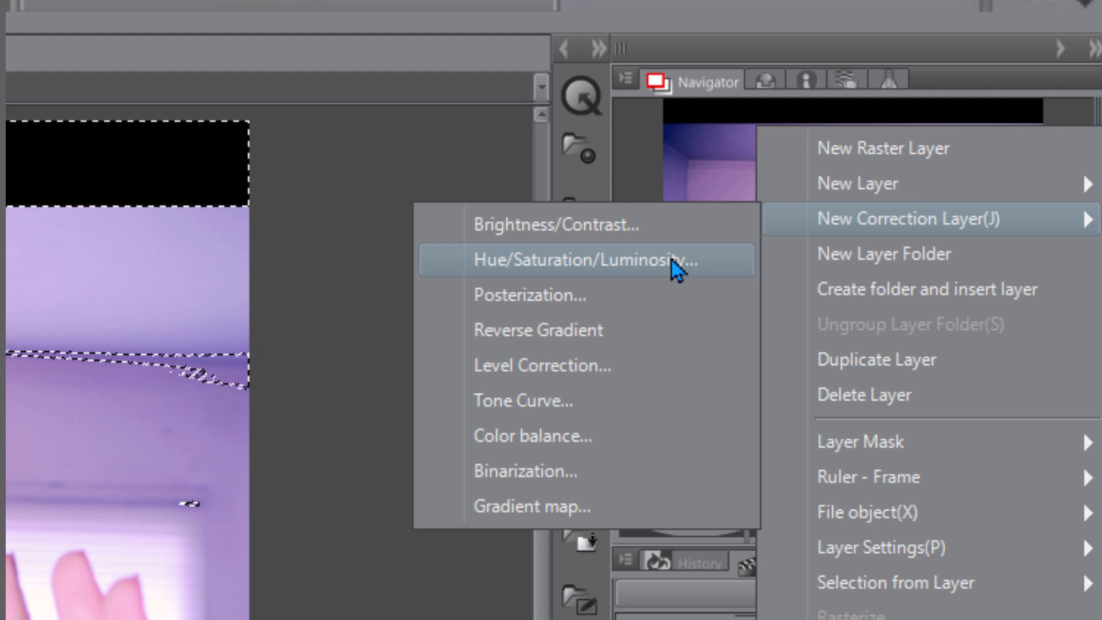
# Step: Add a Hue/Saturation/Luminosity correction layer with Saturation 100 and confirm it
pyautogui.click(583, 260)
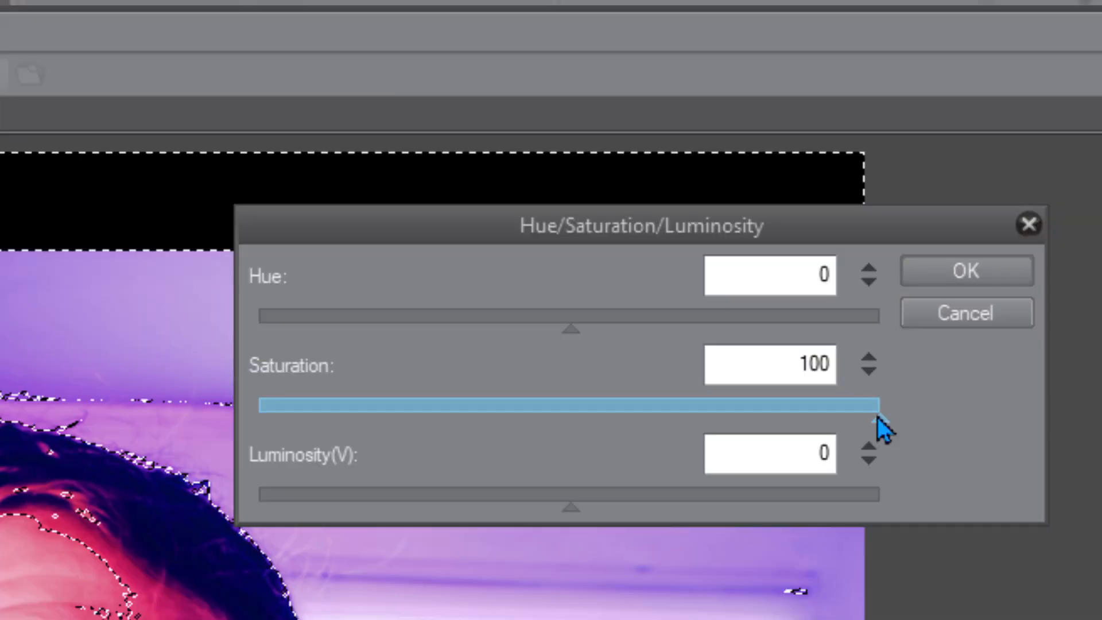
pyautogui.click(964, 270)
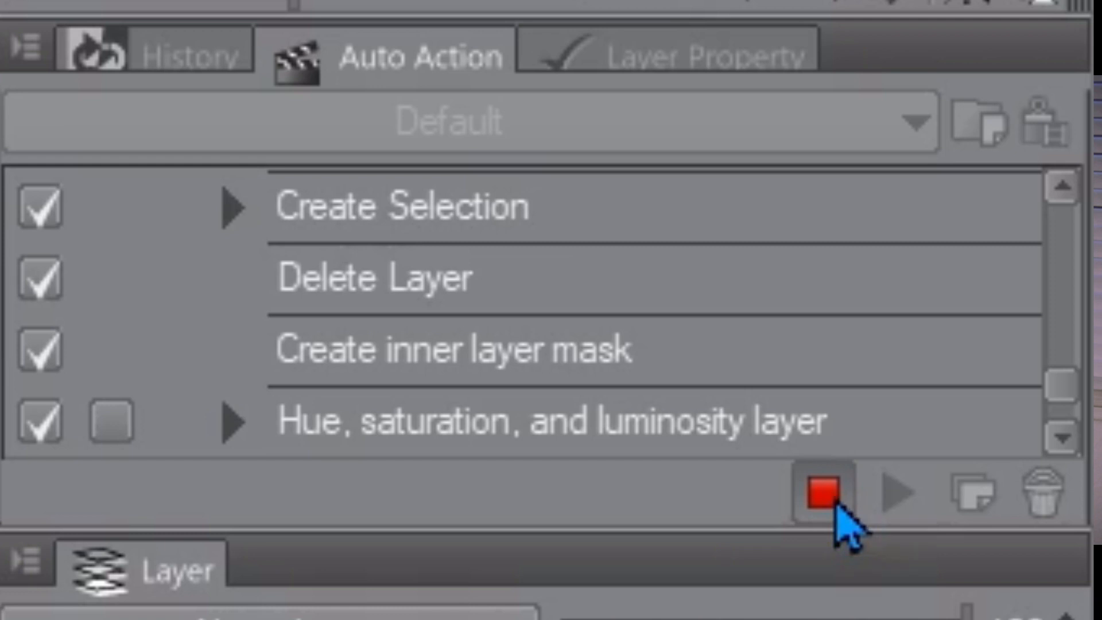
pyautogui.moveTo(847, 517)
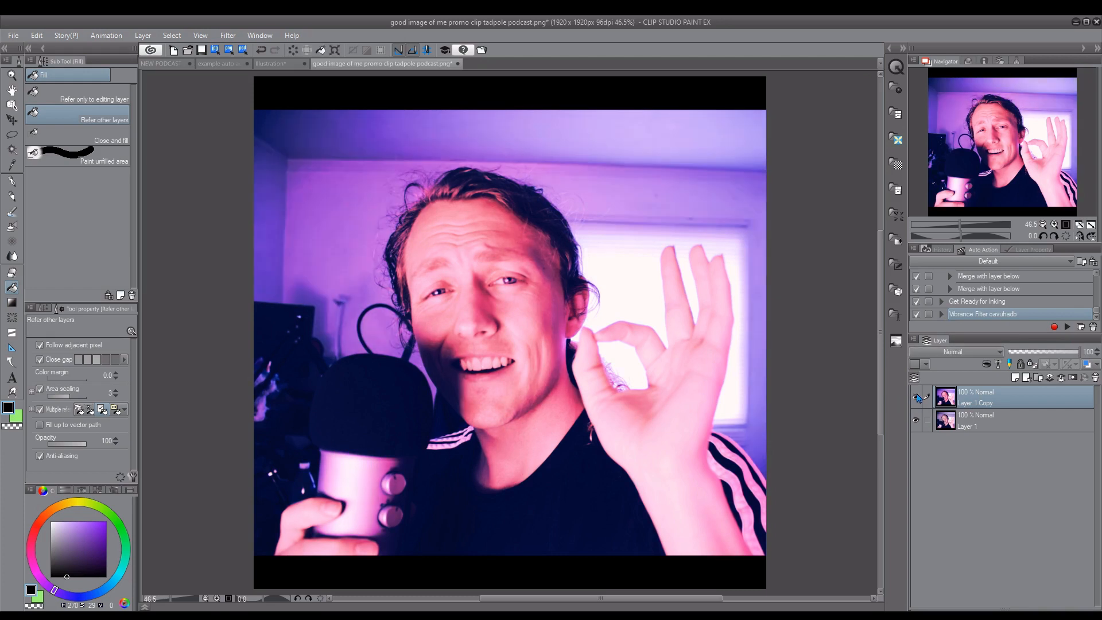
# Step: Switch from the purple photo to the comic page document tab
pyautogui.click(288, 64)
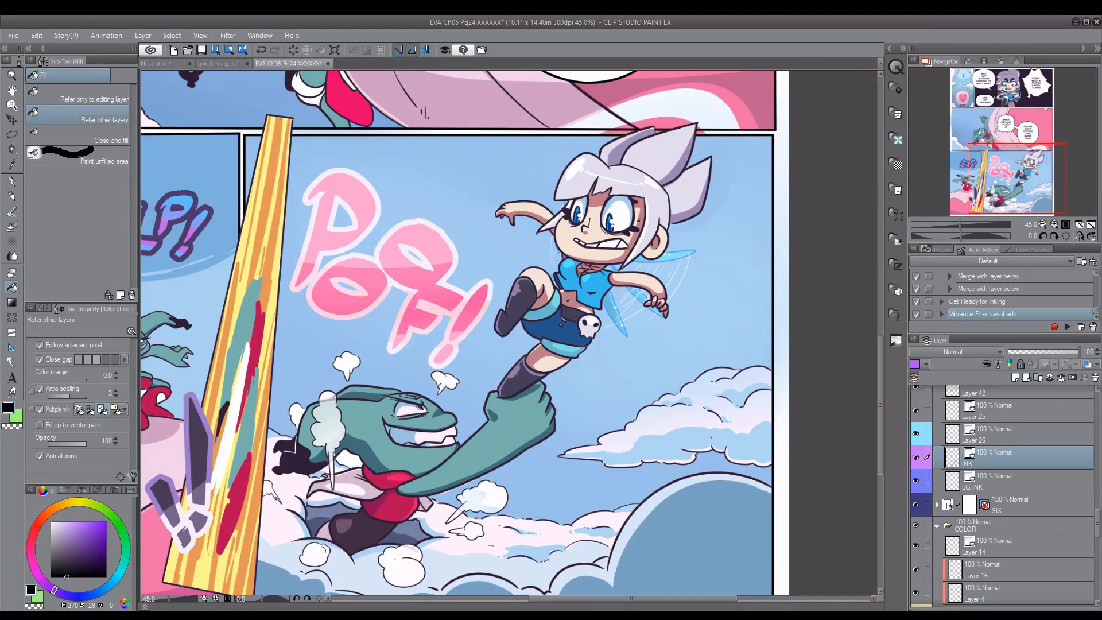
pyautogui.moveTo(546, 171)
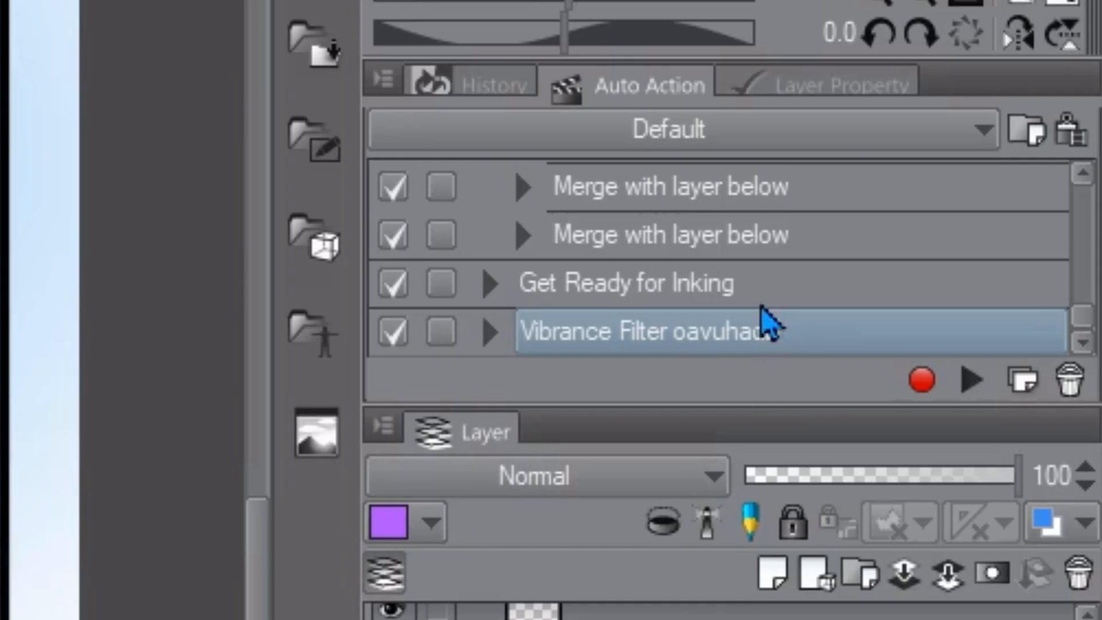
# Step: Create a new blank 'Auto action 1' below the Vibrance Filter action
pyautogui.click(1021, 380)
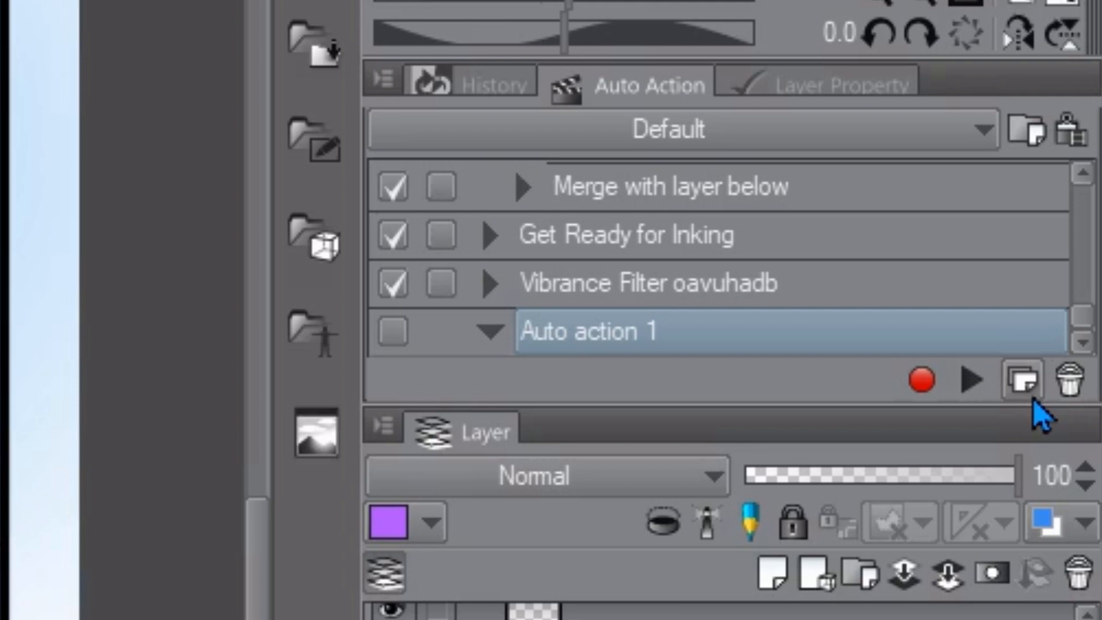
# Step: Record rasterizing the INK Copy layer, blurring it strongly, and duplicating INK again
pyautogui.click(919, 380)
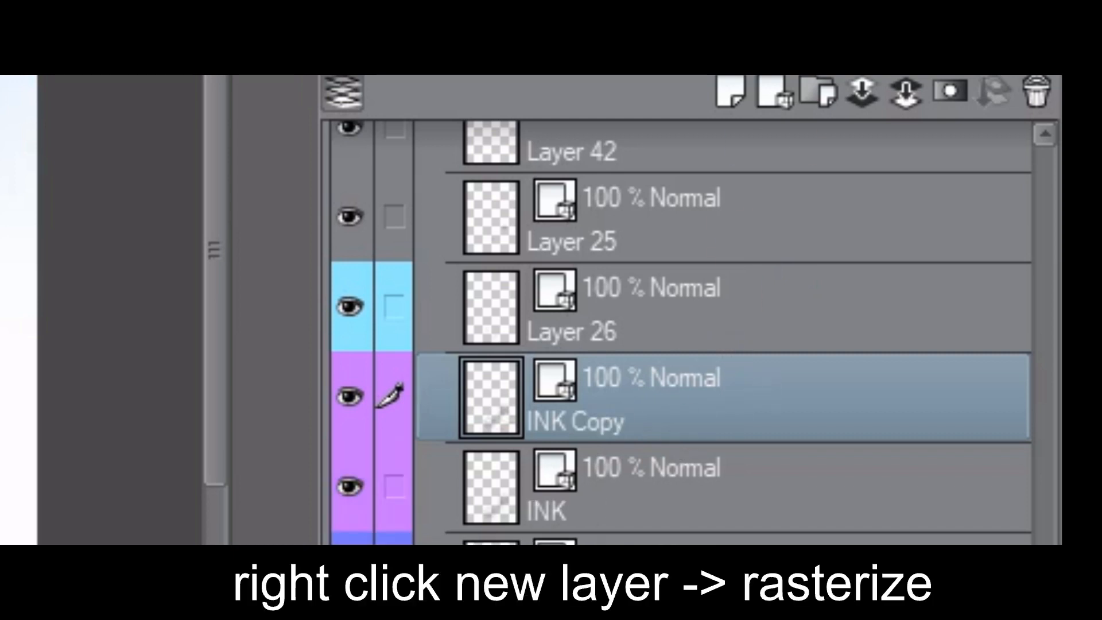
pyautogui.click(277, 102)
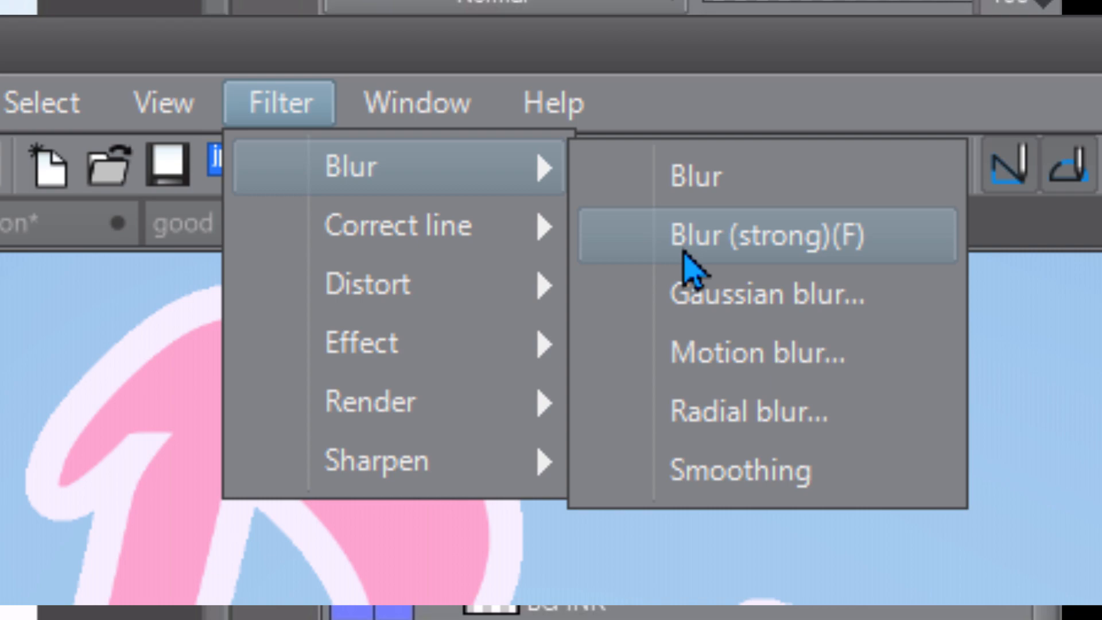
pyautogui.click(766, 235)
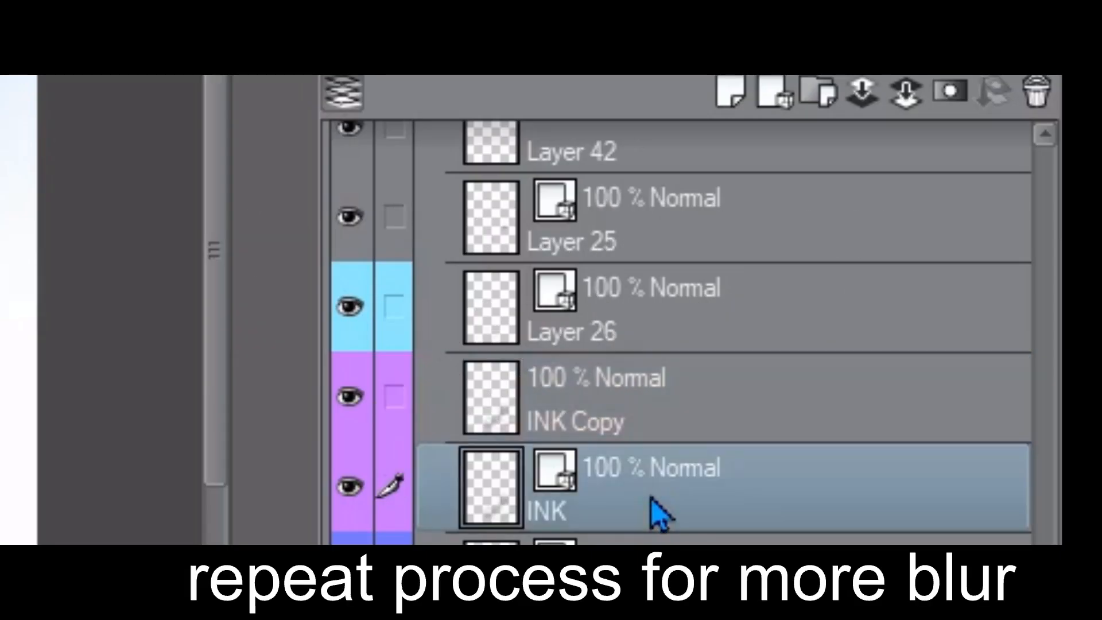
pyautogui.click(816, 93)
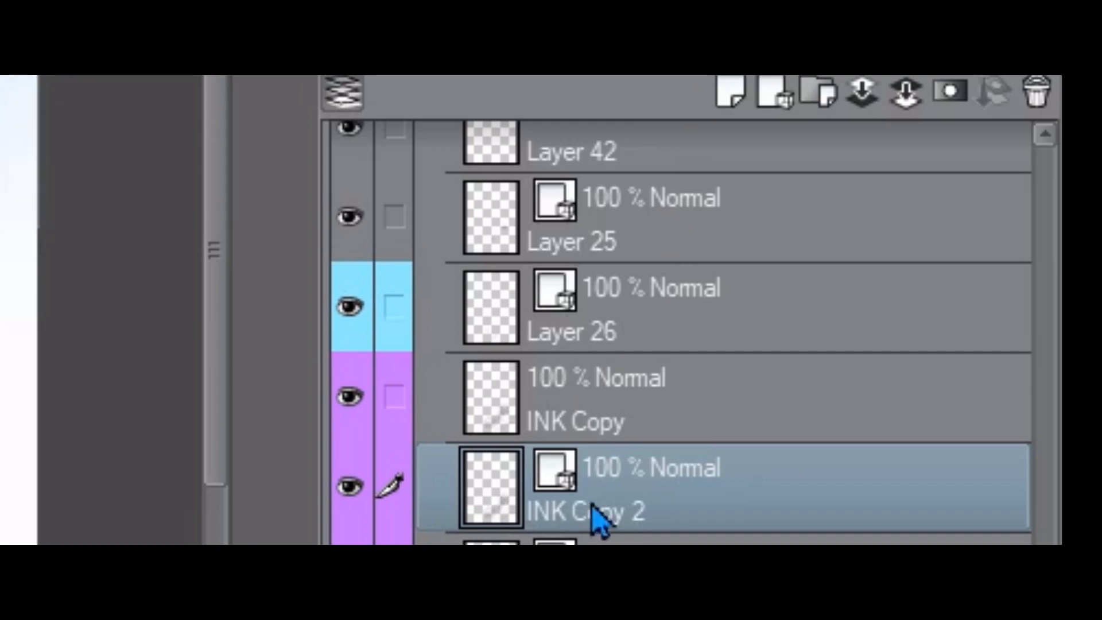